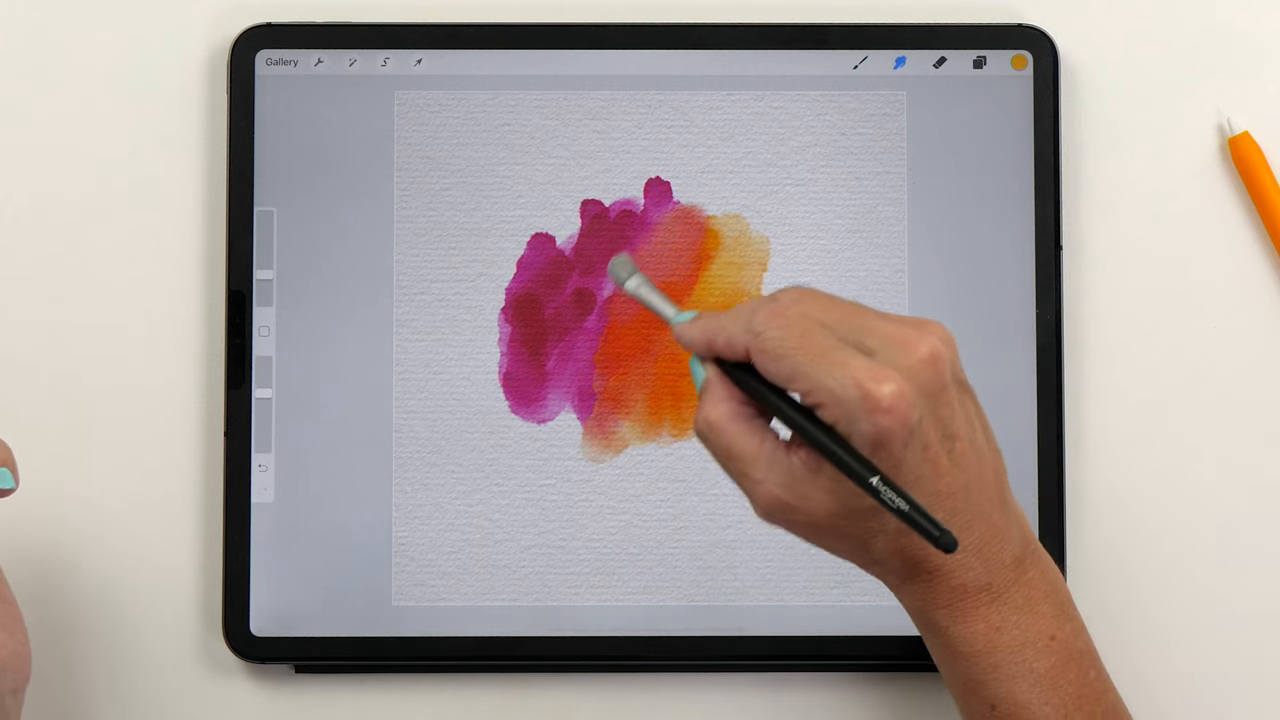
Step: Blend orange into the magenta edge and soften the yellow wash outward
left_click_drag(660, 300, 760, 340)
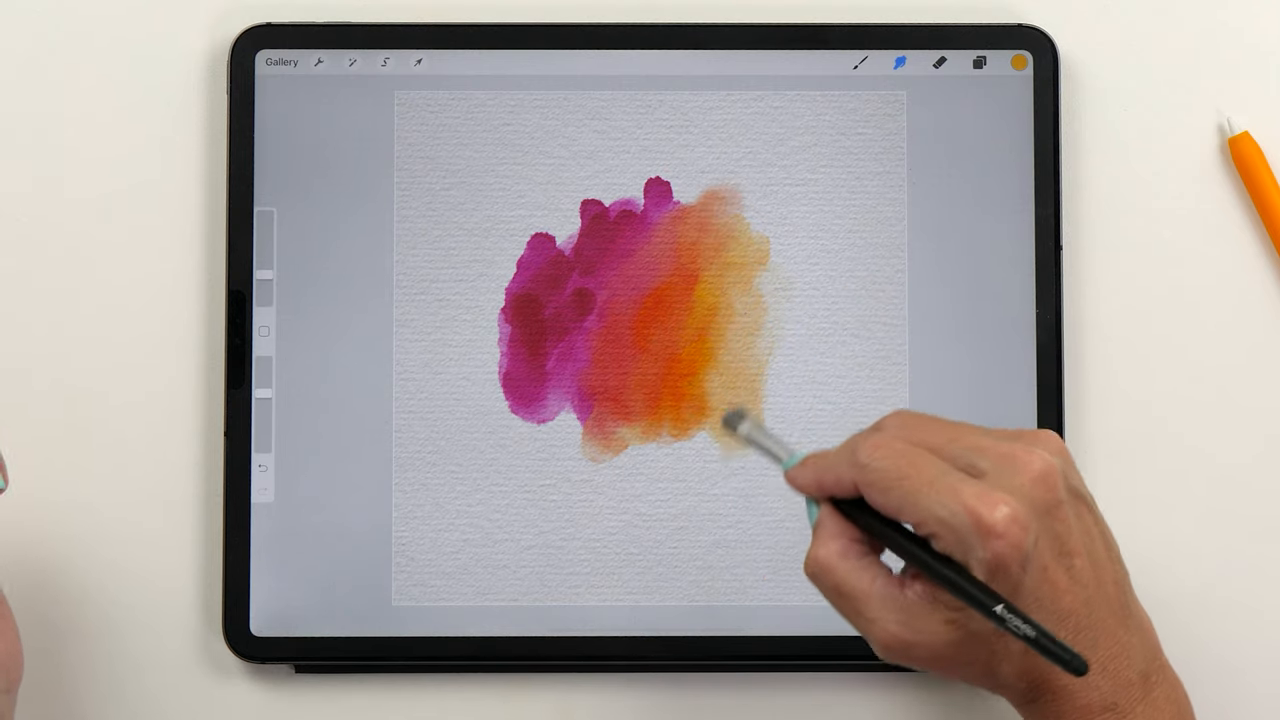
left_click_drag(760, 430, 530, 400)
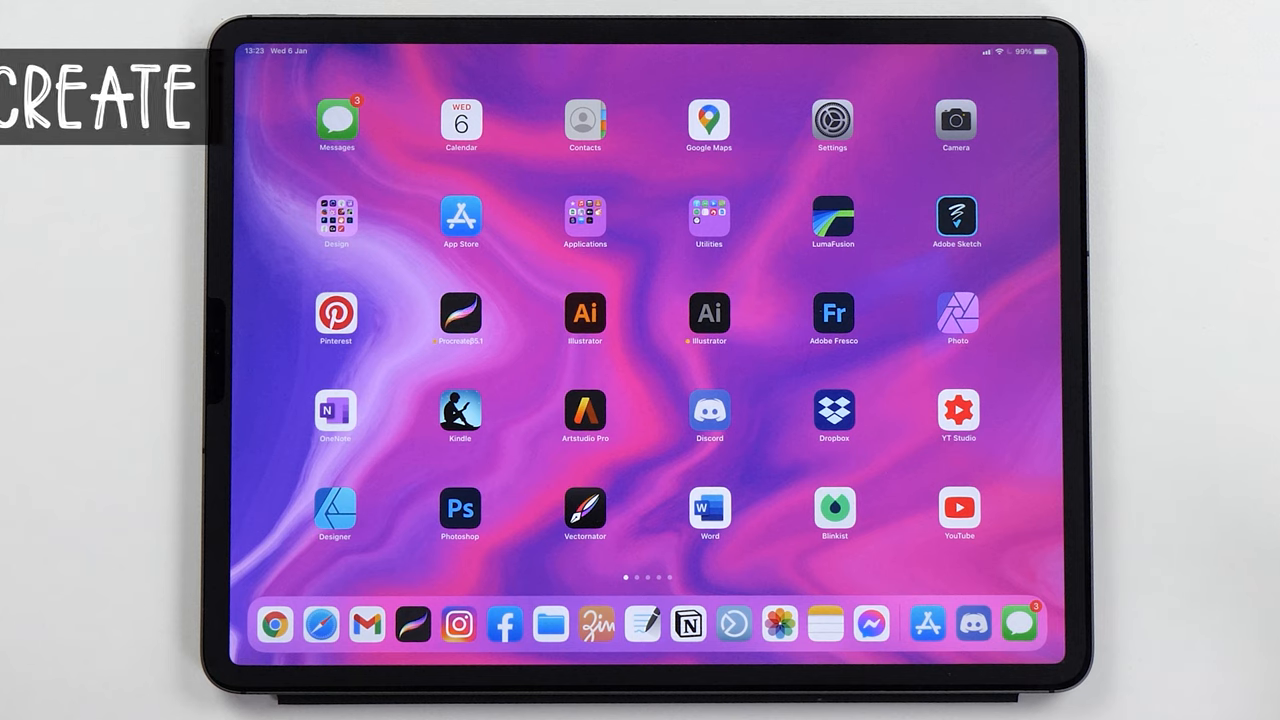
Step: Launch the Files app from the Dock to show the iCloud Drive folders
left_click(413, 624)
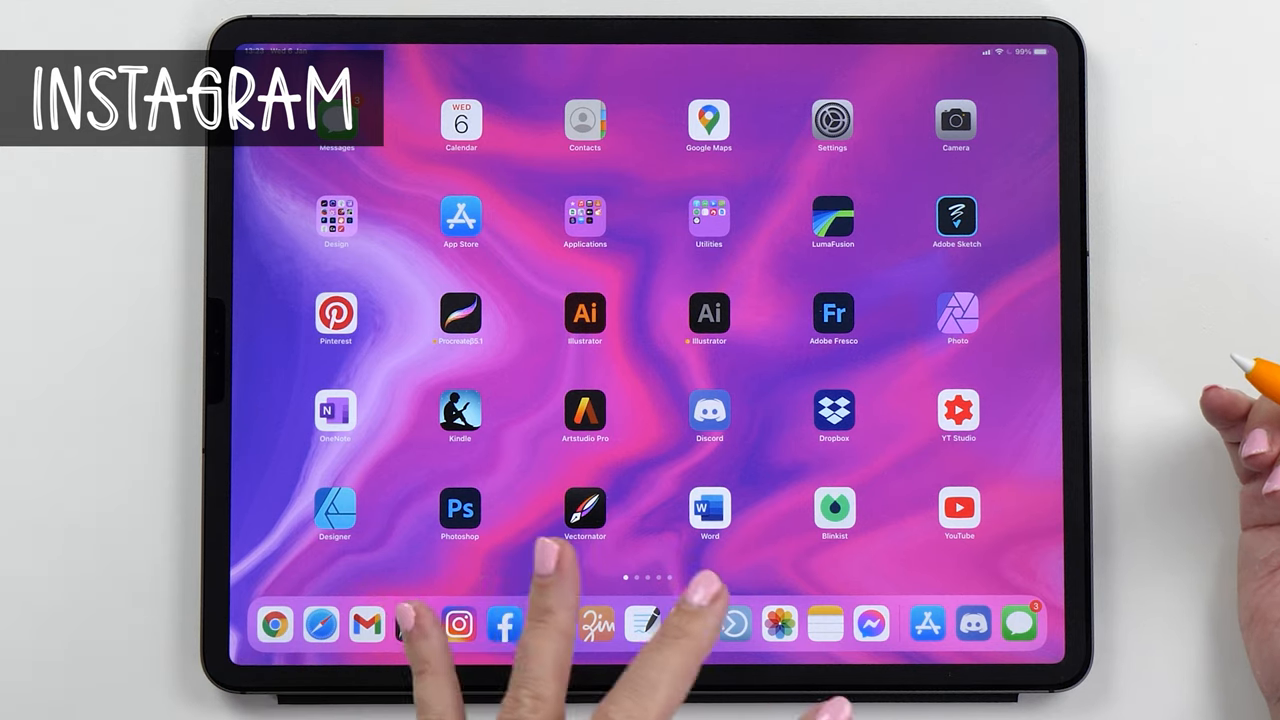
left_click(458, 624)
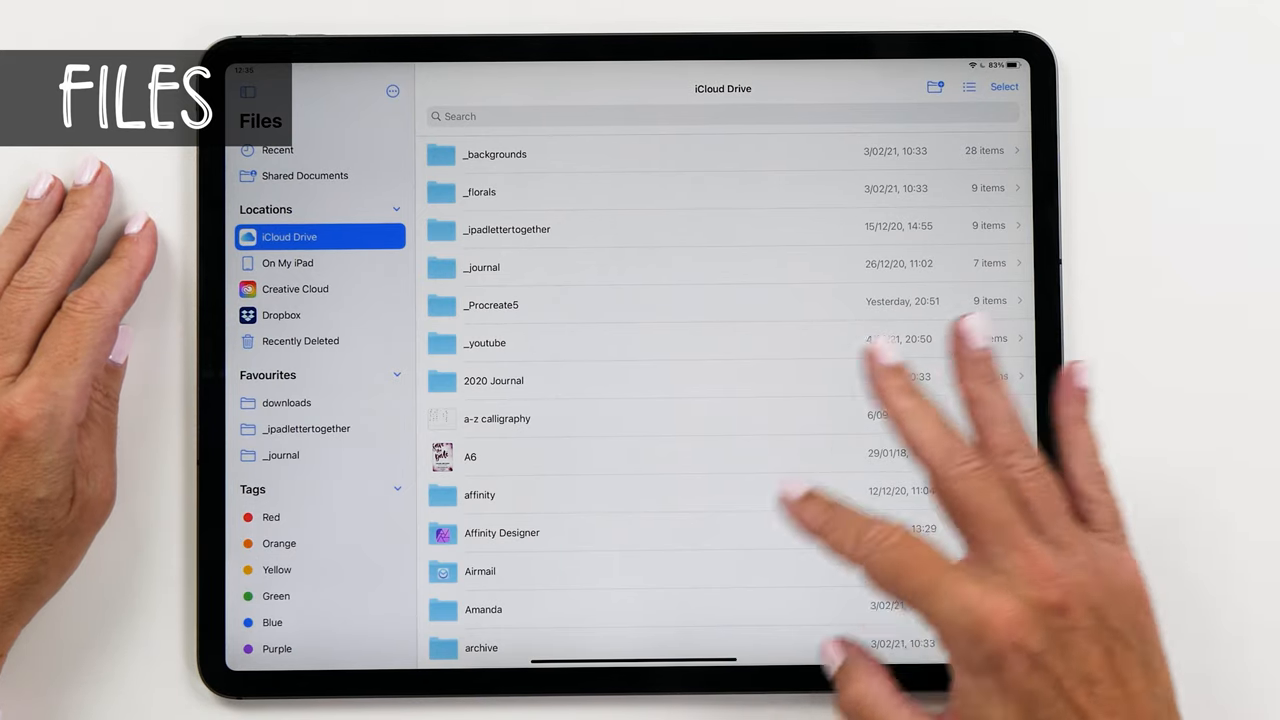
scroll("down", 3)
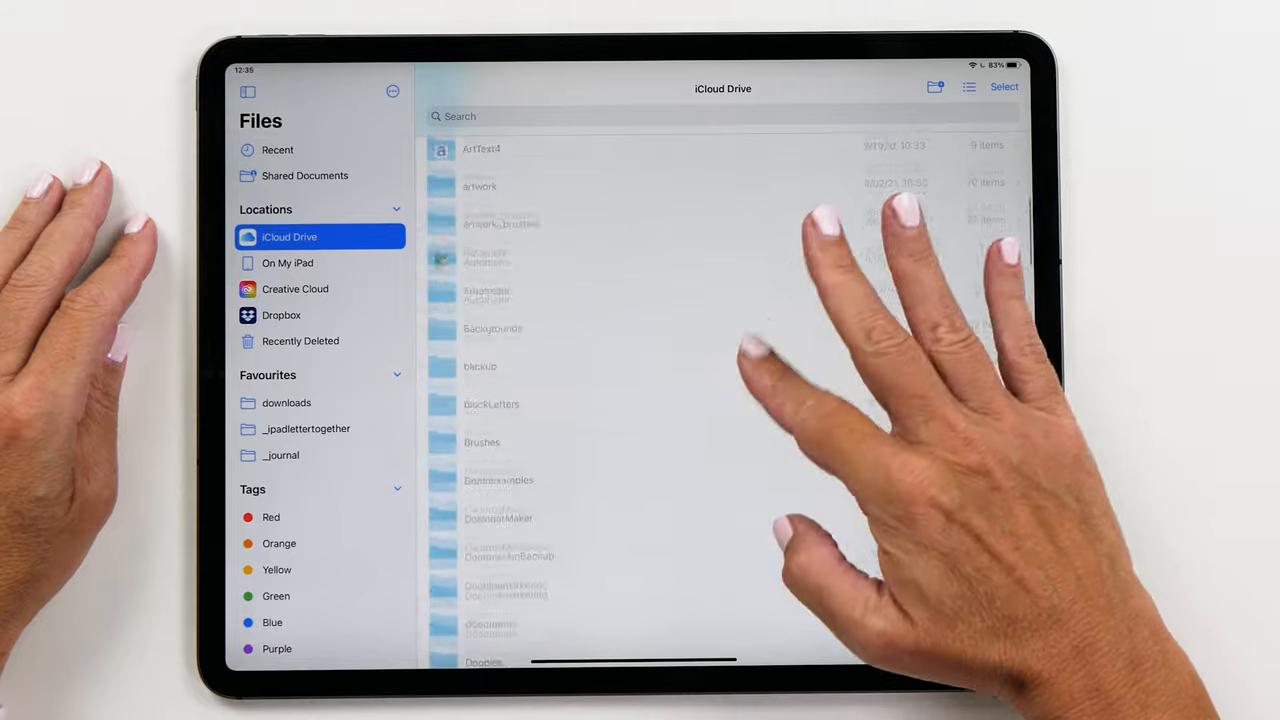
left_click(281, 314)
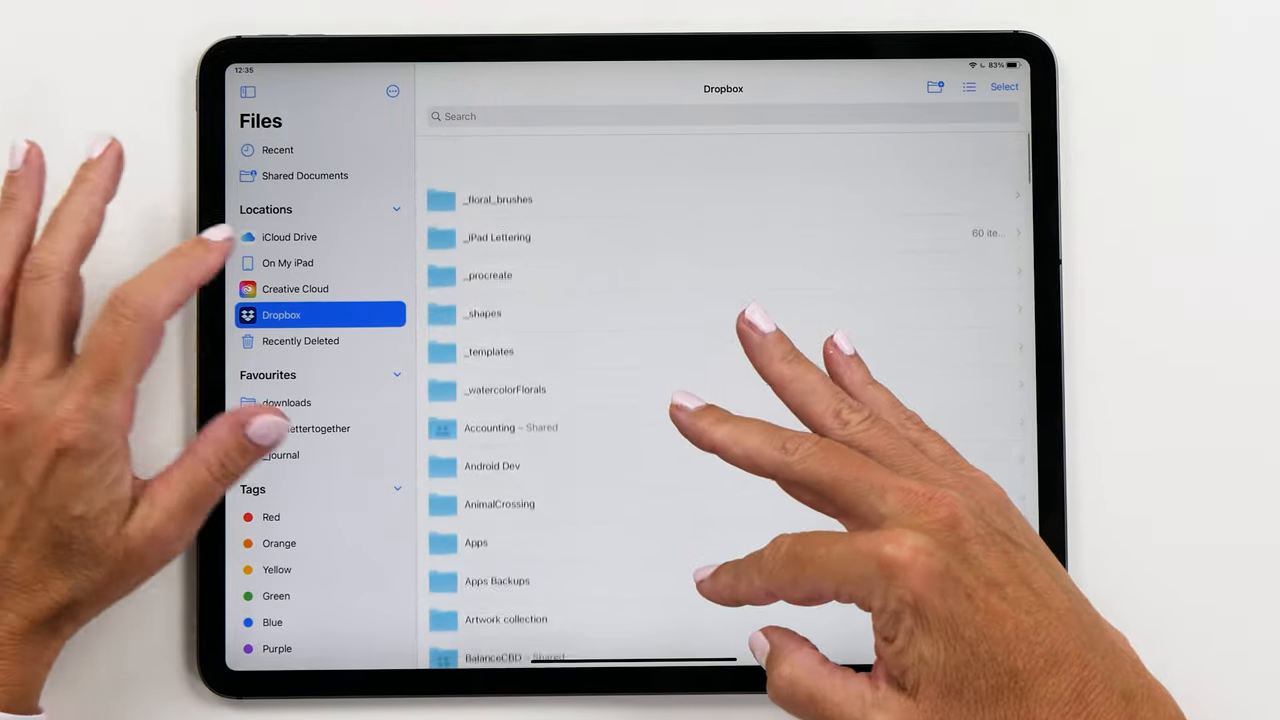
left_click(289, 237)
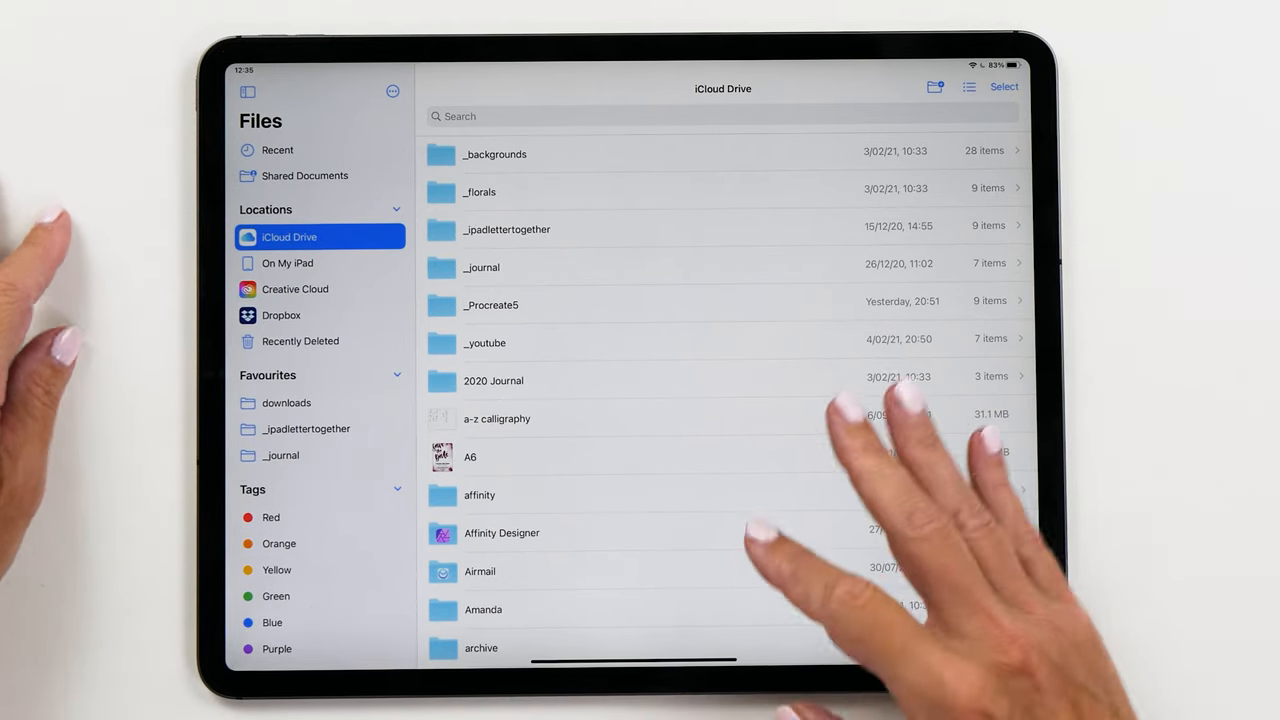
scroll("down", 3)
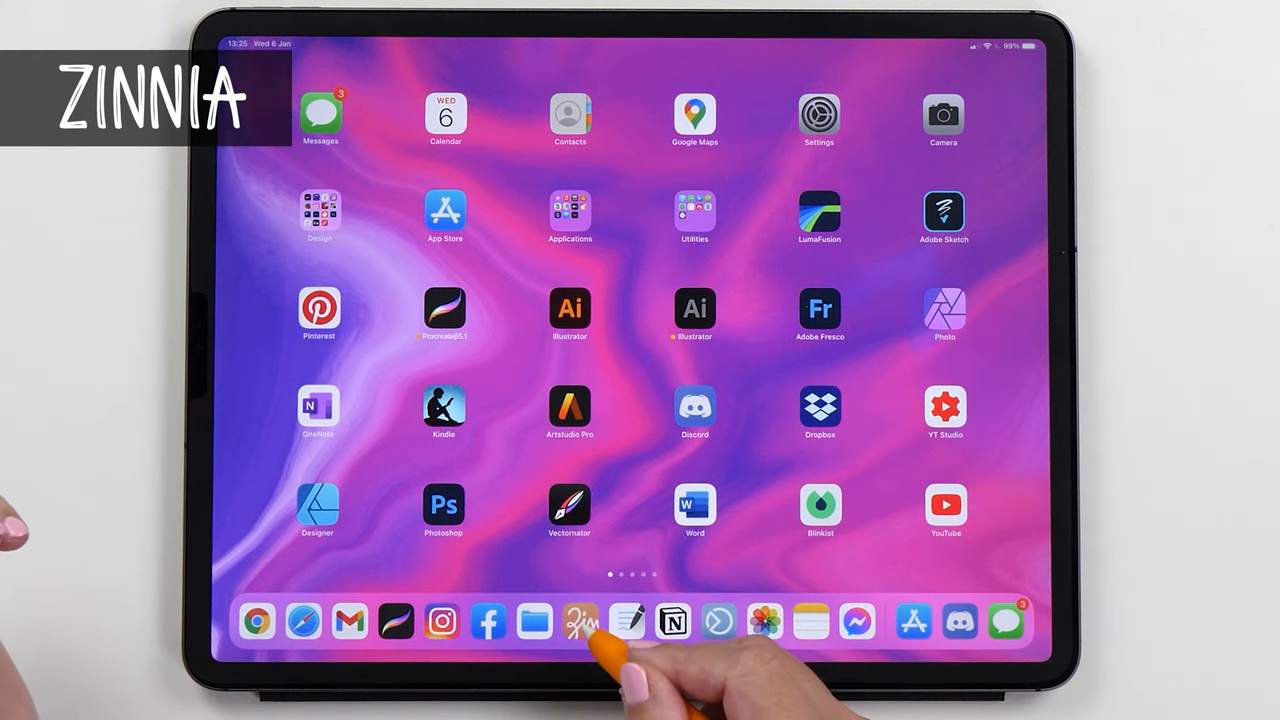
Step: Launch the Zinnia app from the Dock
left_click(581, 621)
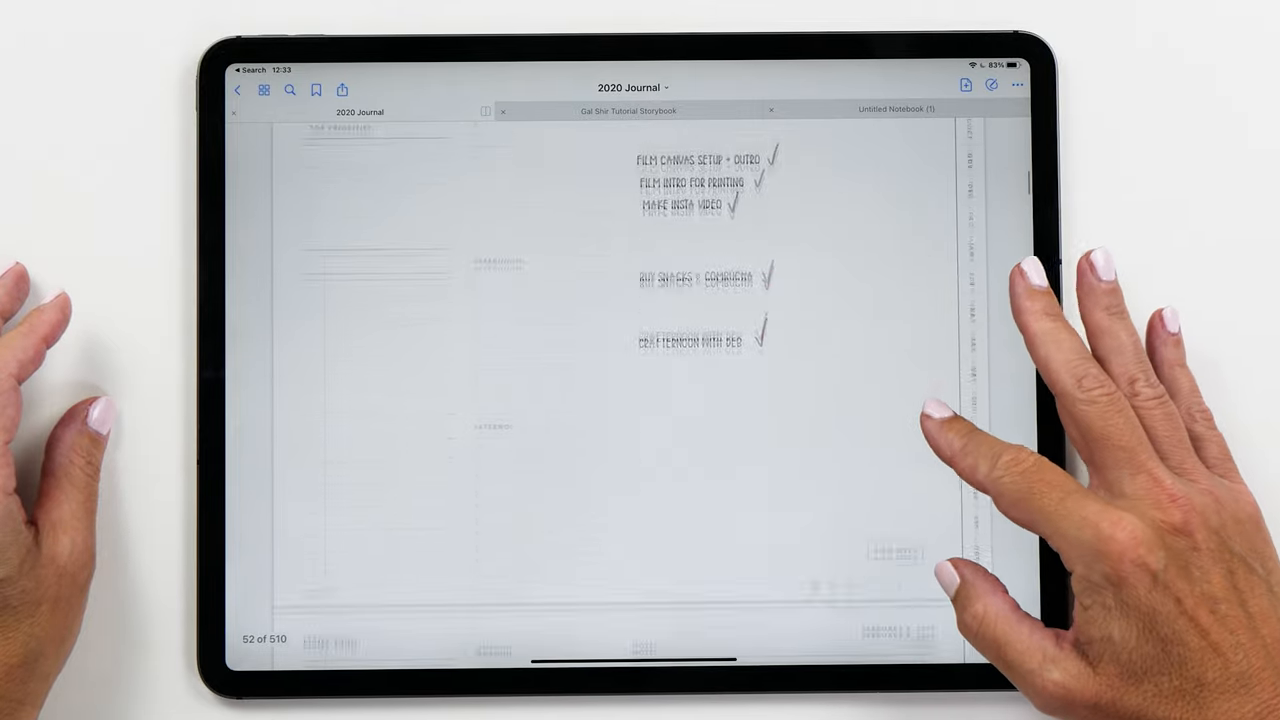
Step: Page forward in the 2020 Journal from page 52 to page 53
scroll("left", 3)
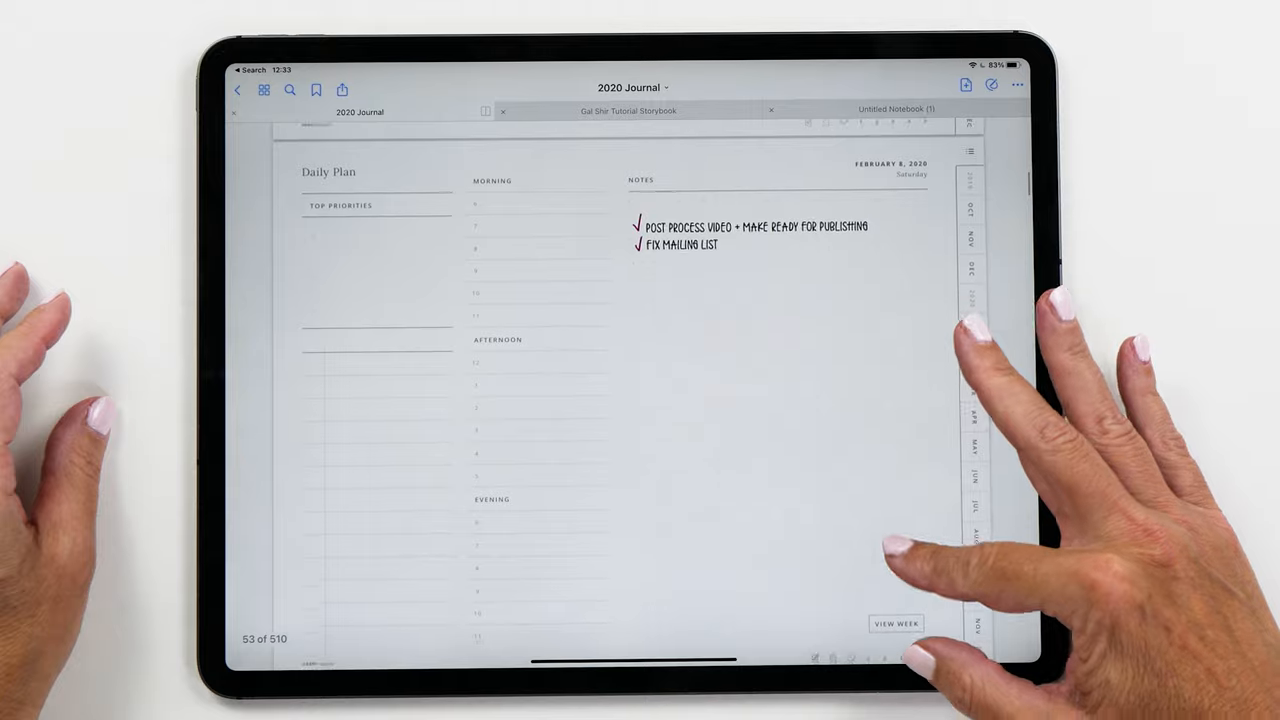
scroll("down", 3)
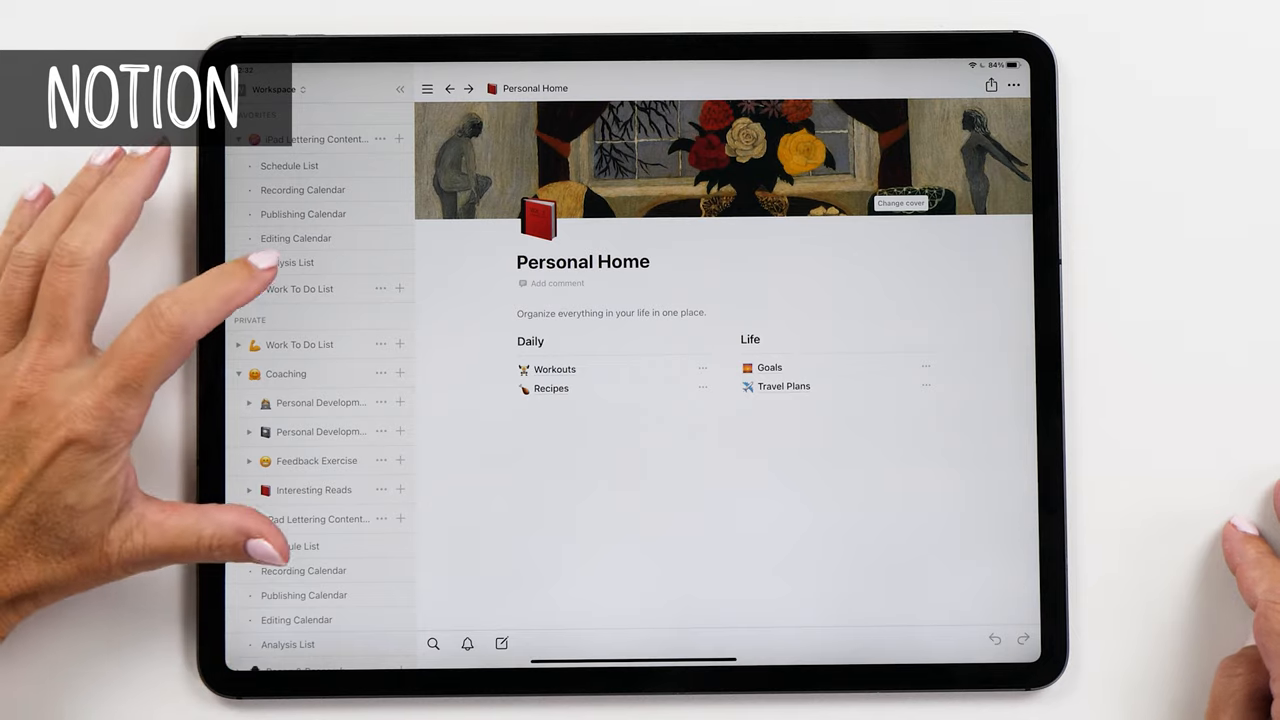
Step: Open the custom Procreate brushes Tutorial entry, then return to the Analysis List
left_click(288, 262)
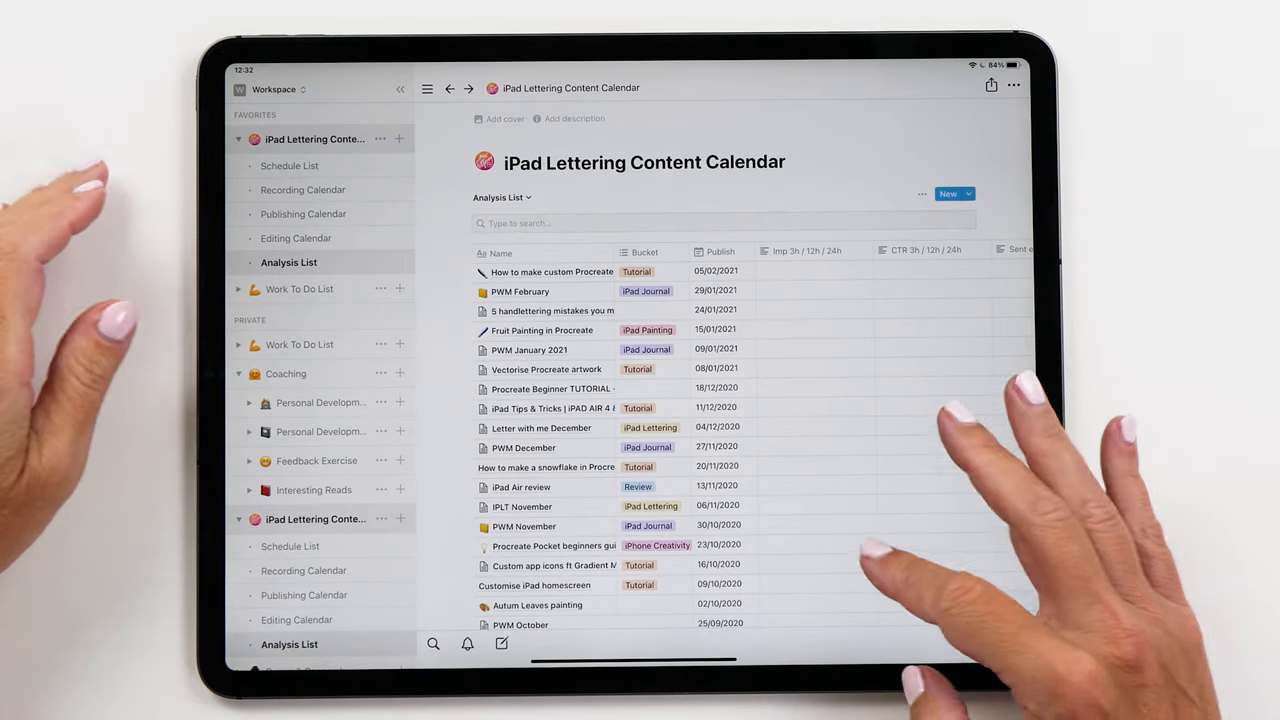
scroll("down", 3)
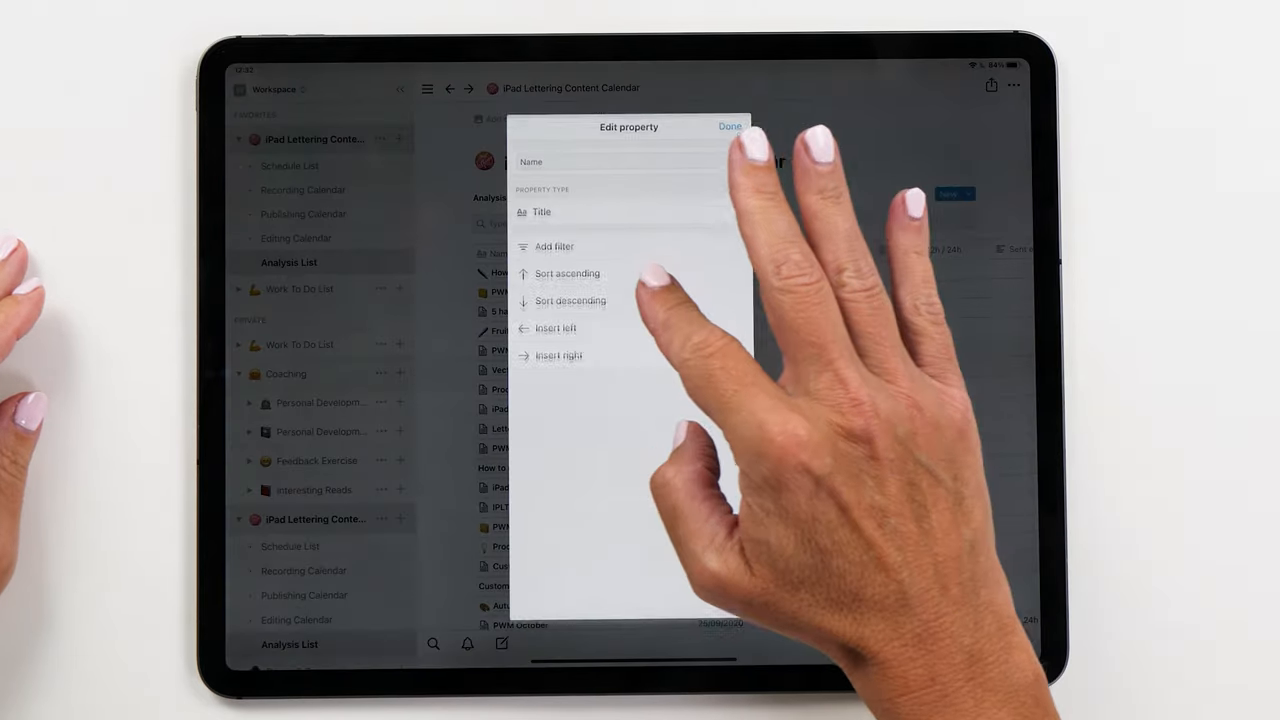
left_click(729, 126)
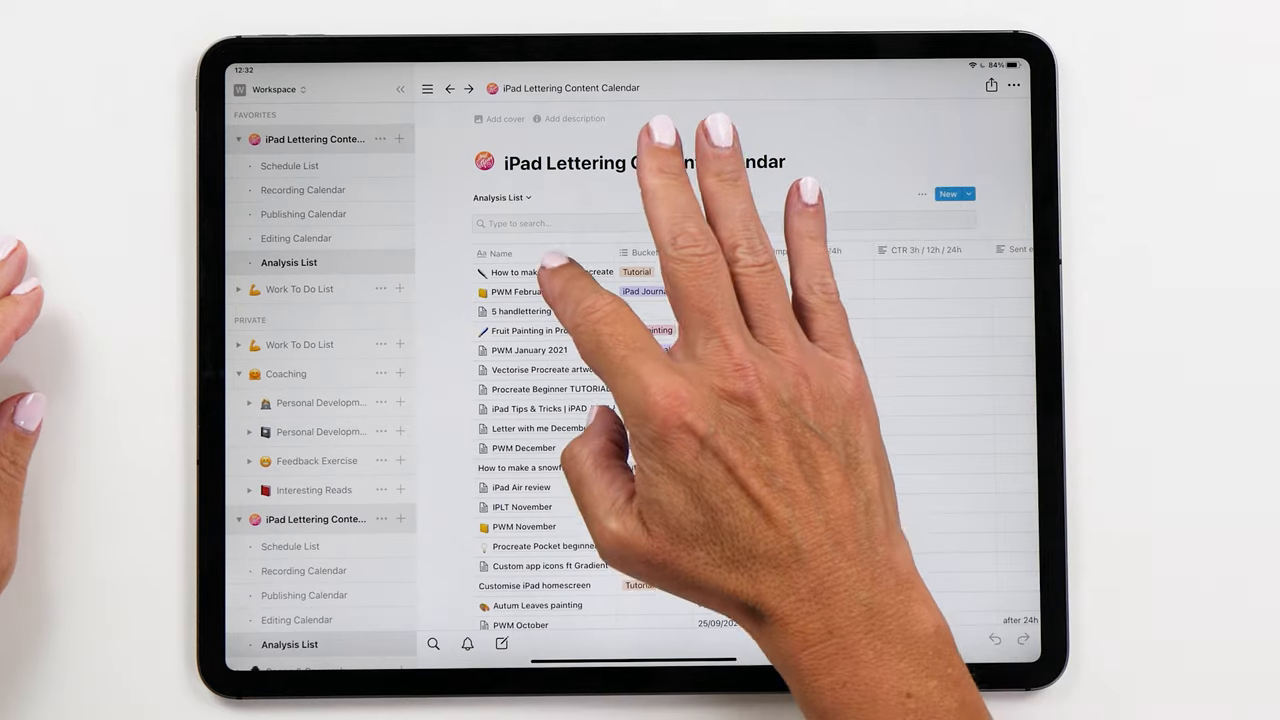
left_click(513, 272)
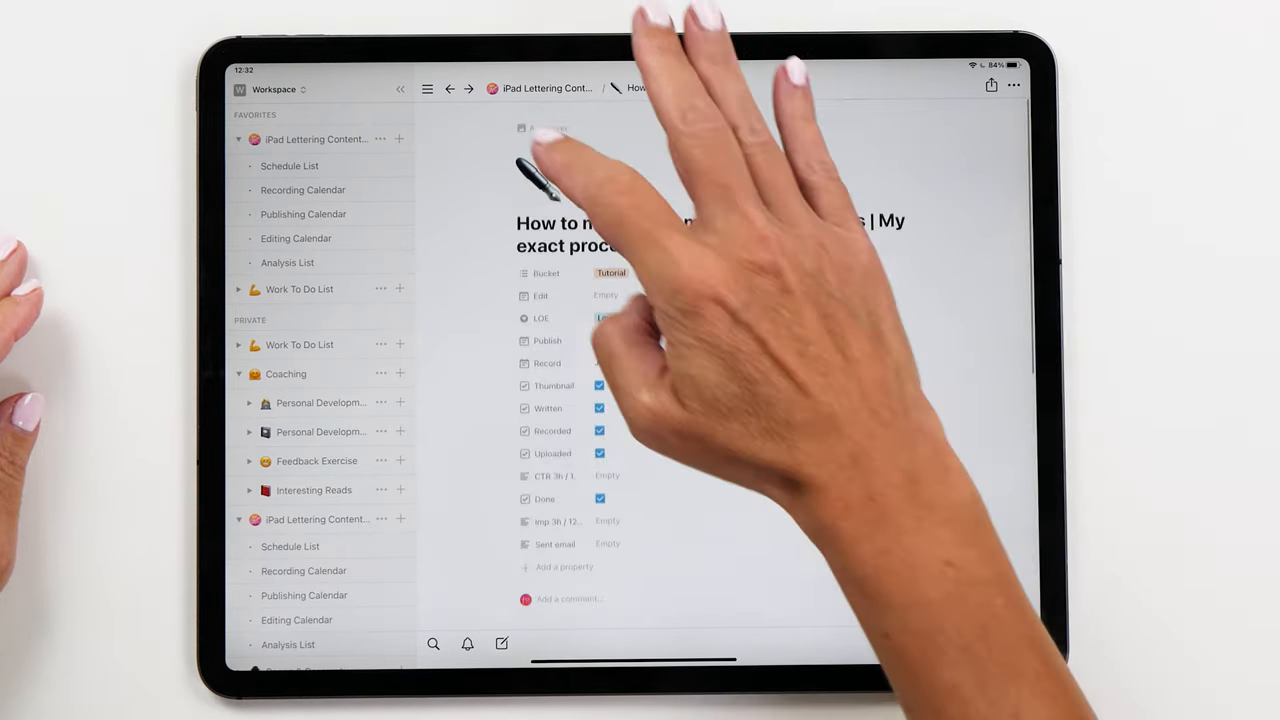
left_click(288, 262)
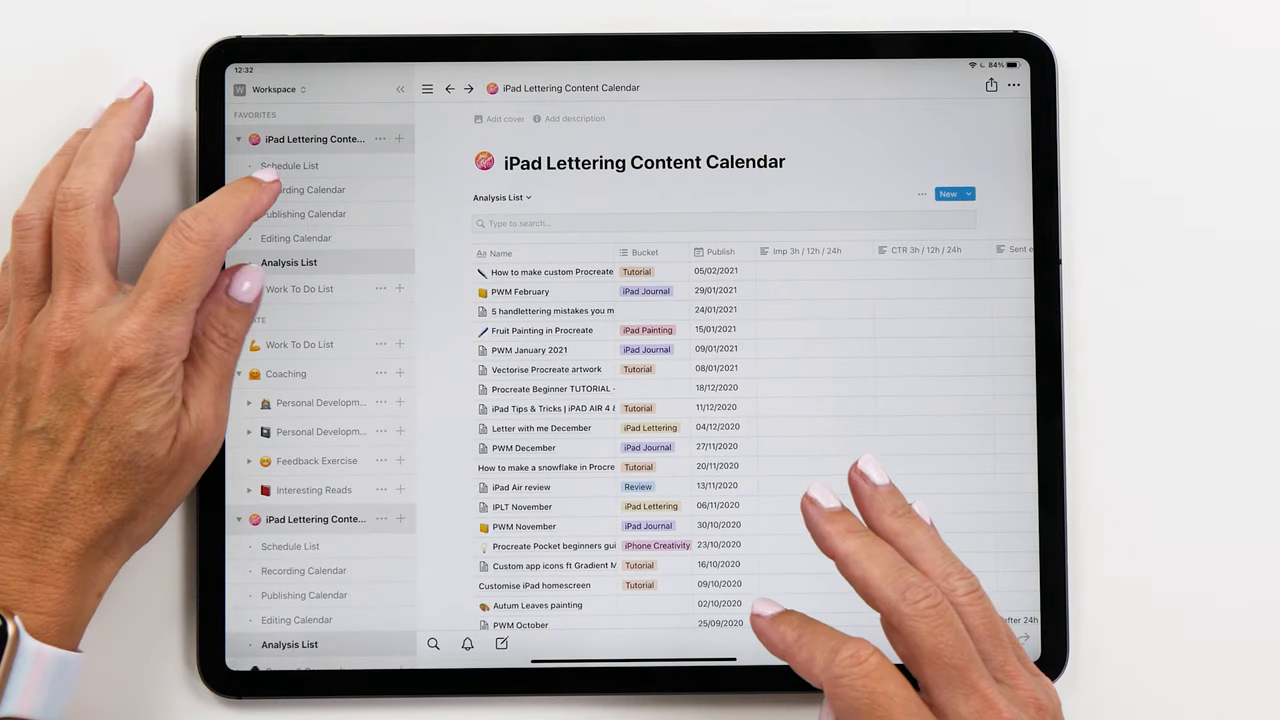
left_click(304, 189)
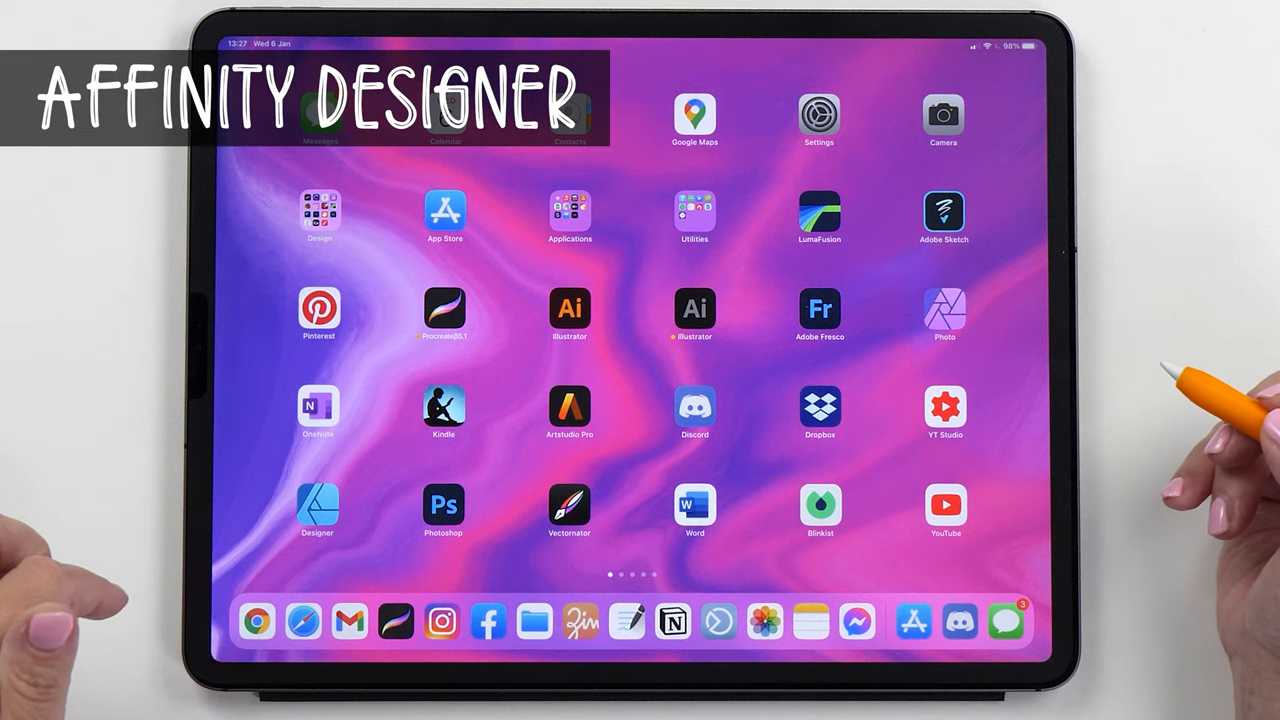
Step: Leave Notion and return to the iPadOS home screen
left_click(318, 505)
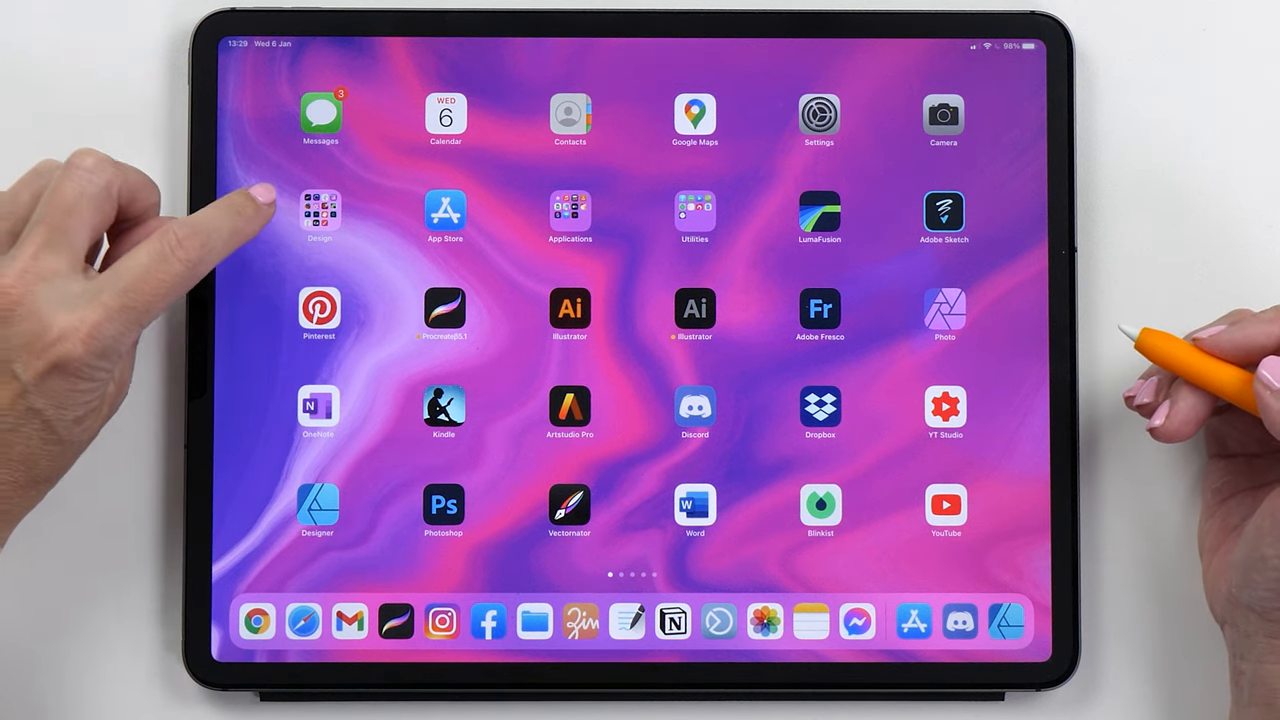
Step: Paint the seabird photo in Oilist, dismiss the Finished Painting prompt, and return
left_click(319, 205)
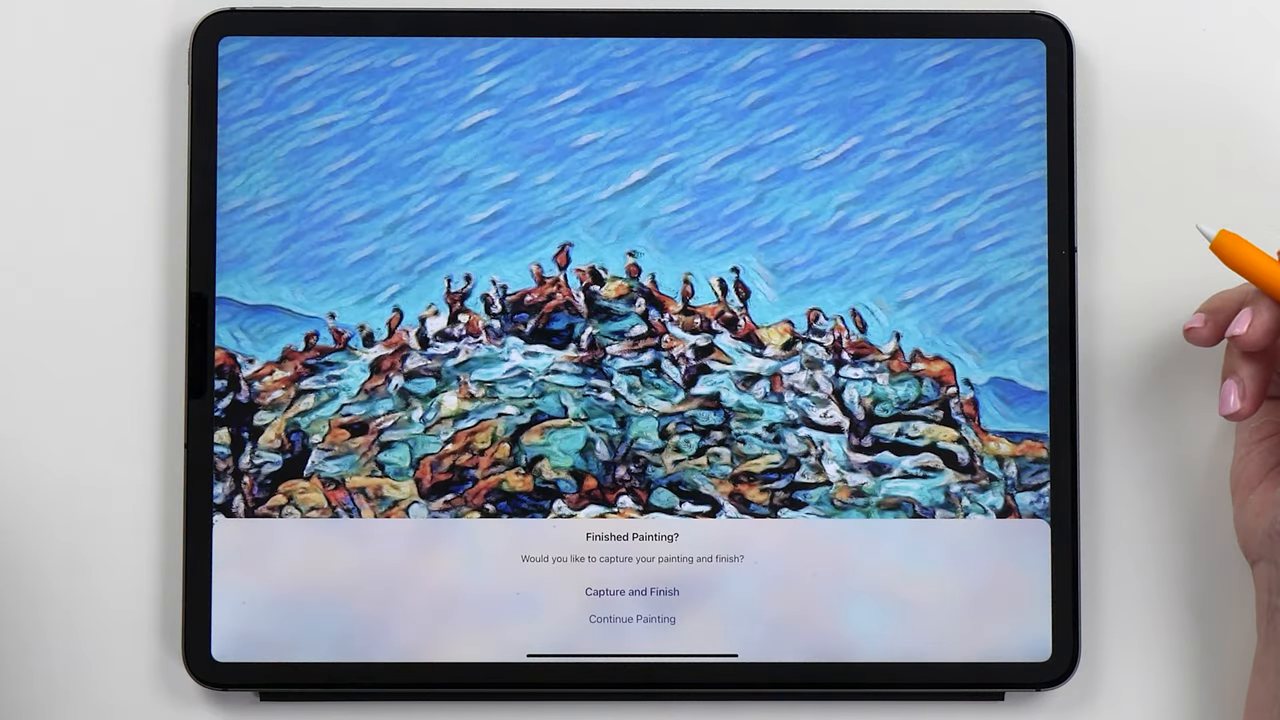
left_click(631, 618)
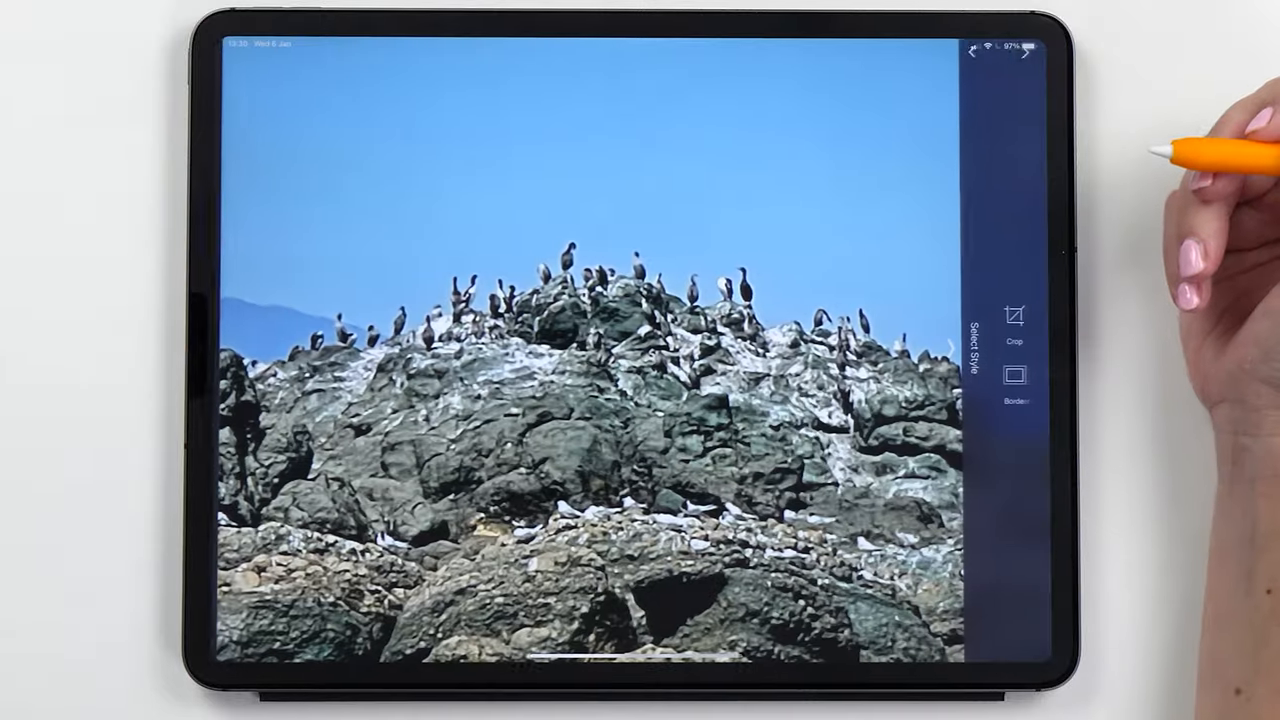
left_click(969, 348)
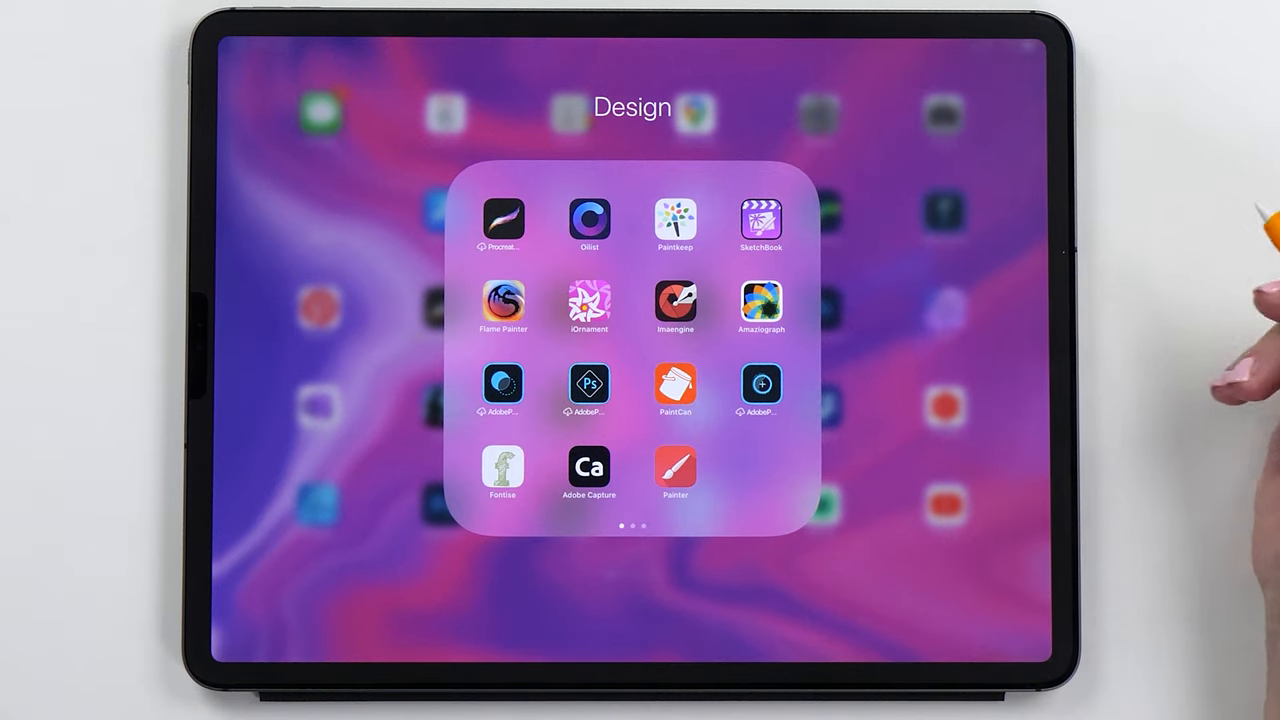
Step: Launch Imaengine and apply bold line-art, then coloured watercolour styles to the pear
left_click(502, 305)
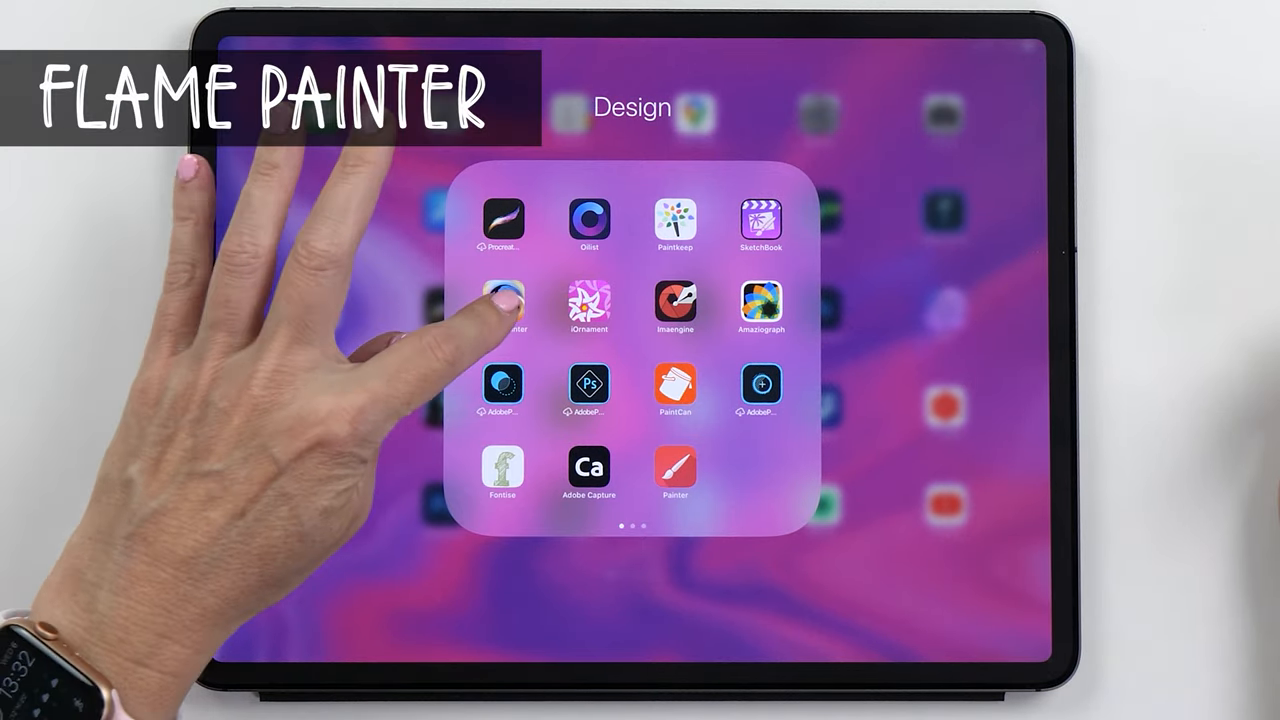
left_click(503, 305)
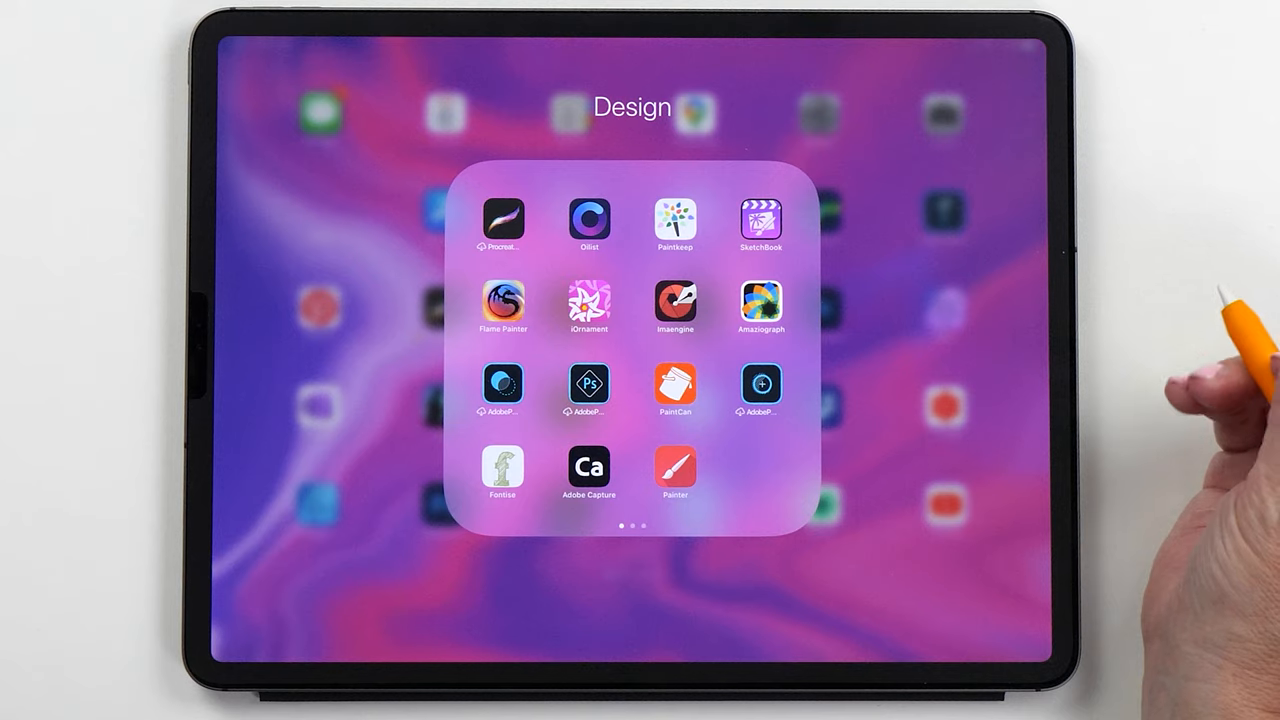
left_click(503, 218)
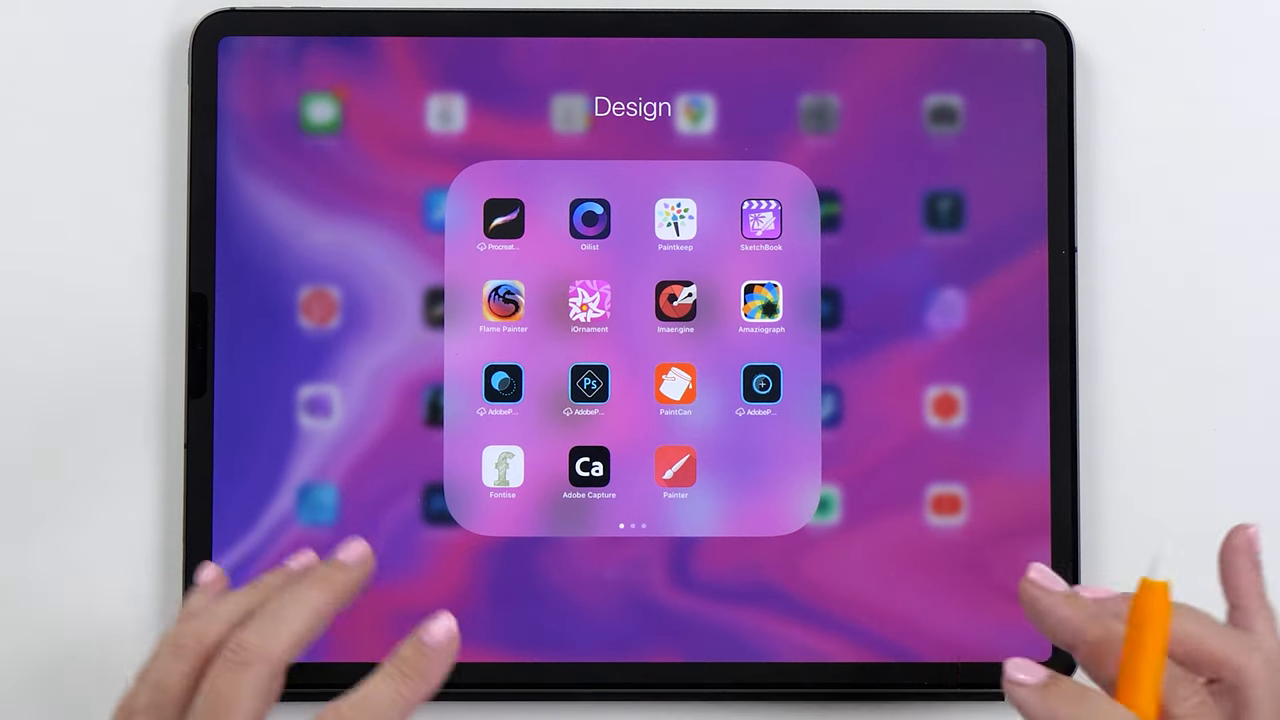
left_click(503, 218)
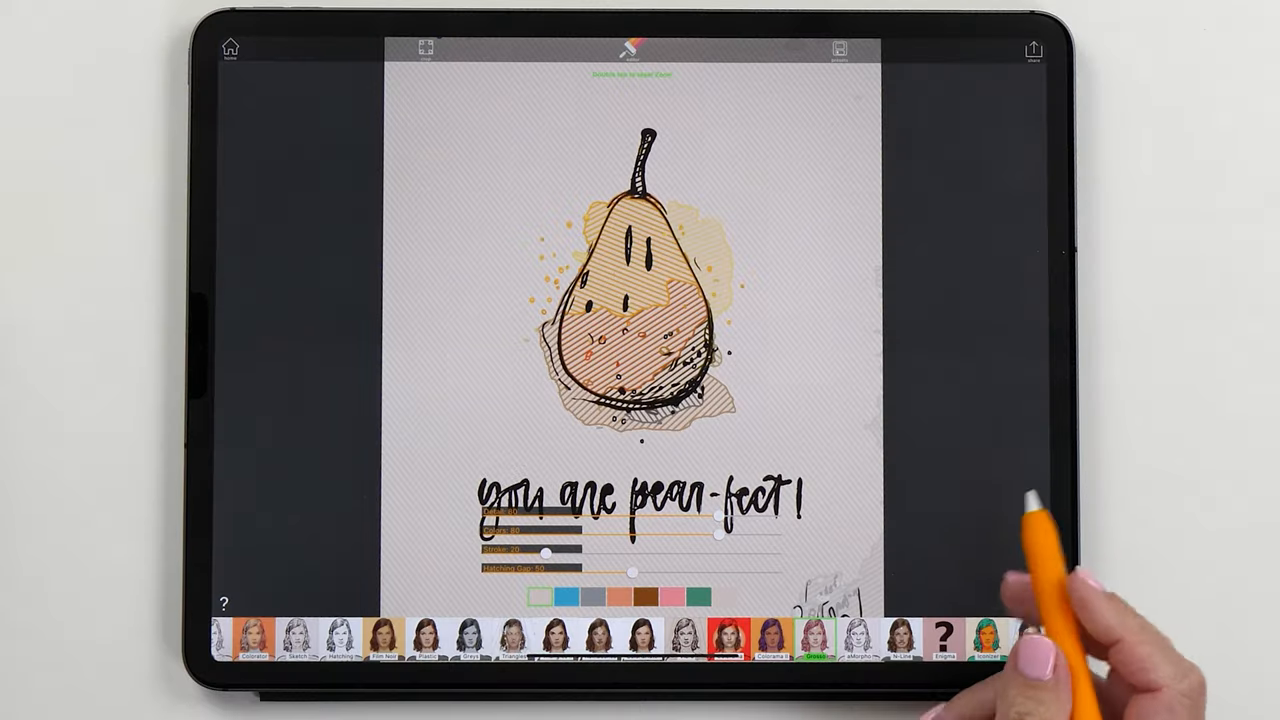
left_click(859, 638)
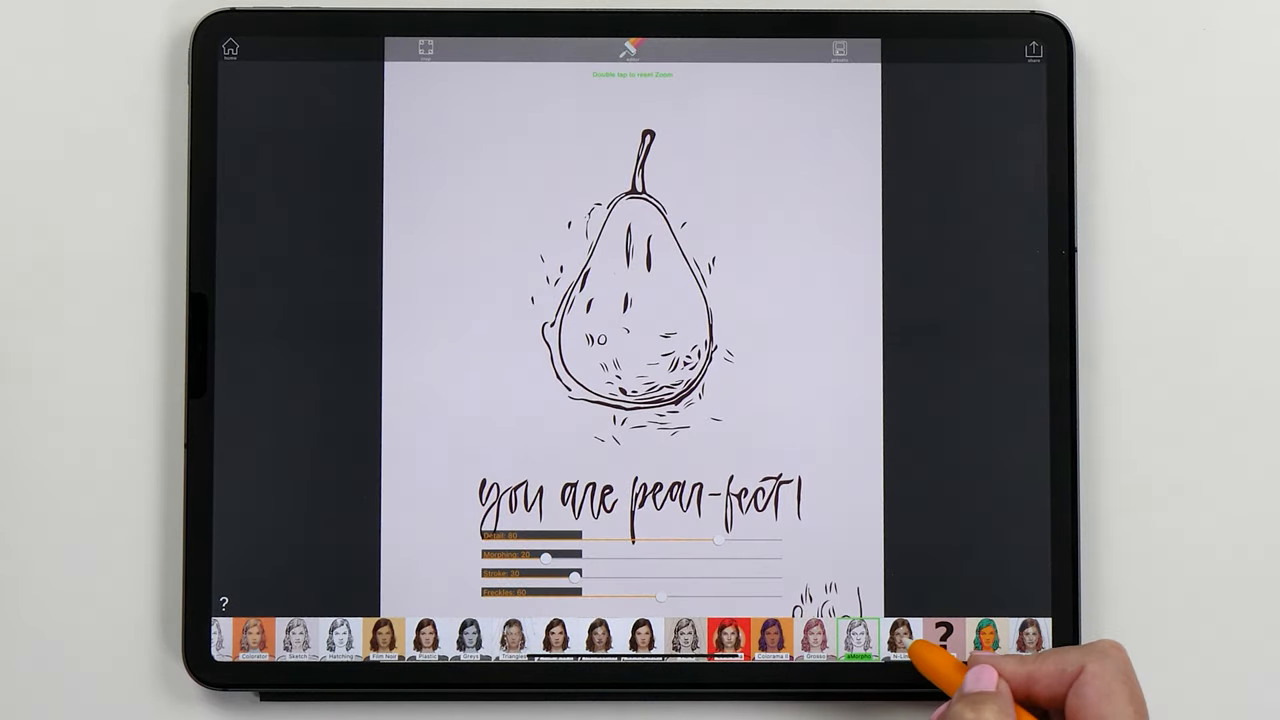
left_click(630, 632)
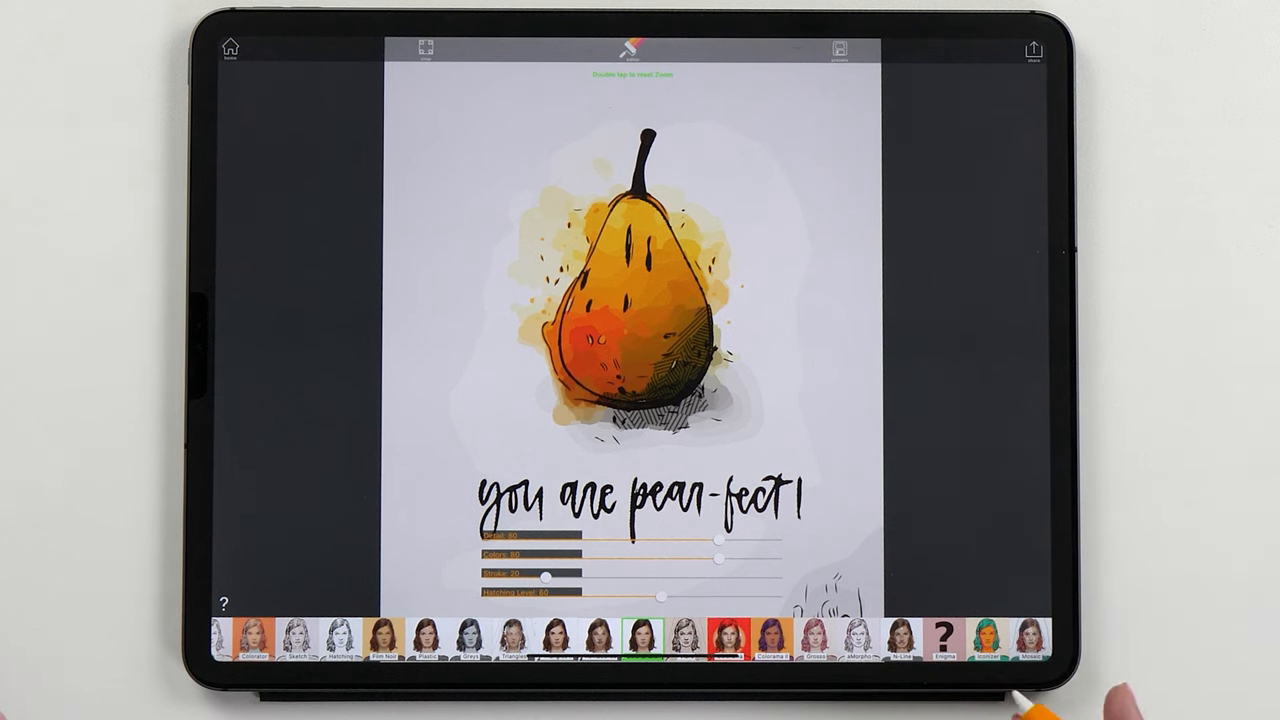